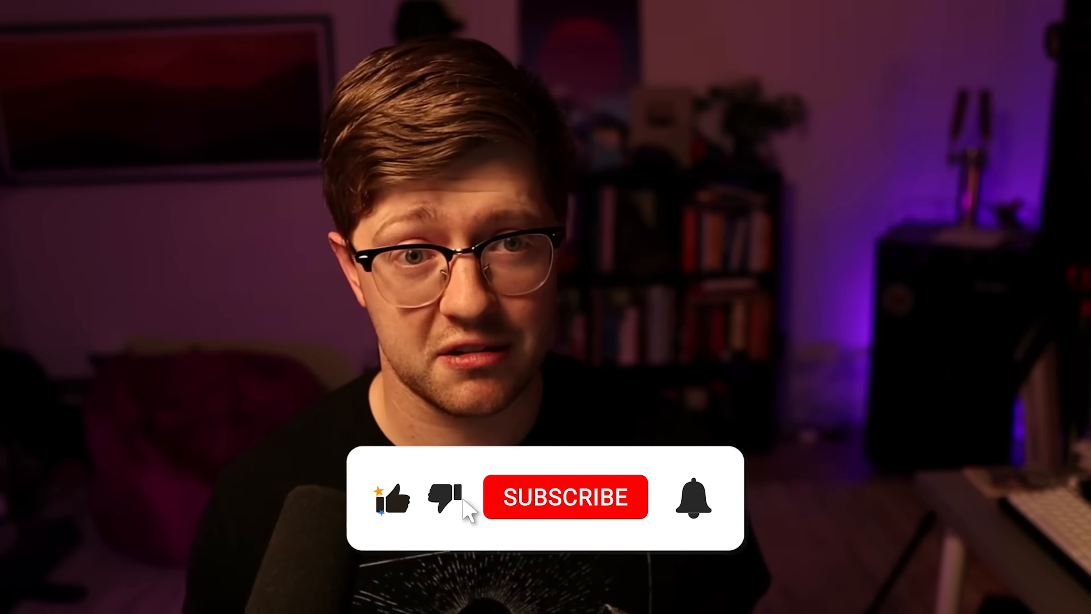
click(565, 496)
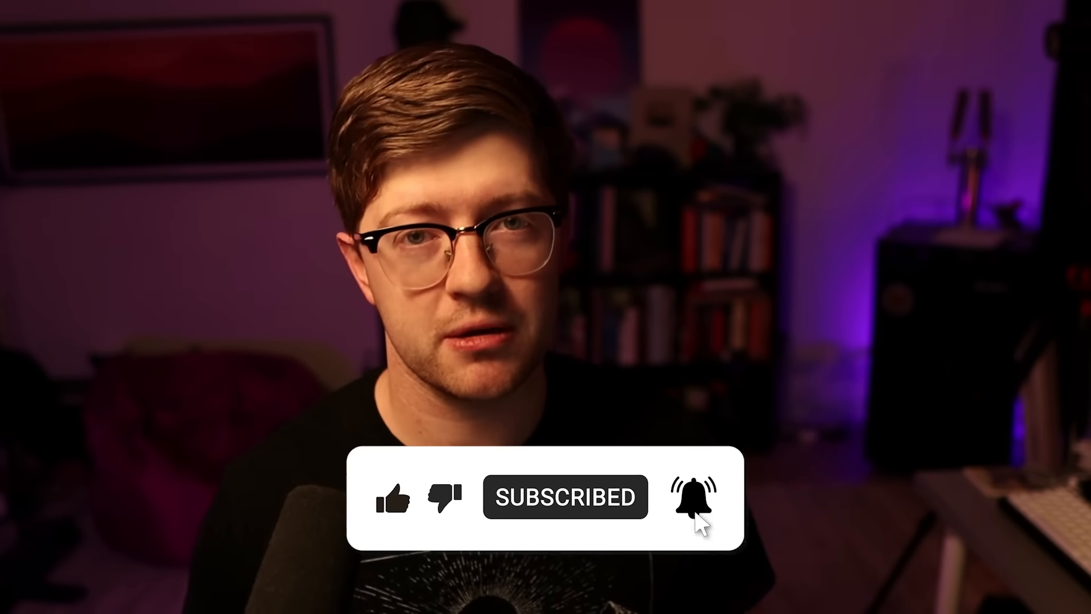